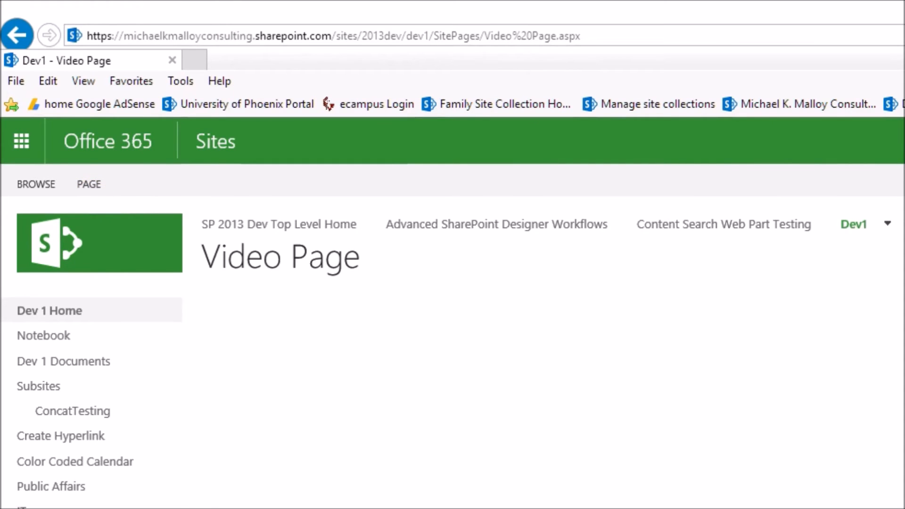
Step: Go from the empty Video Page to the Office 365 Video portal home
left_click(21, 141)
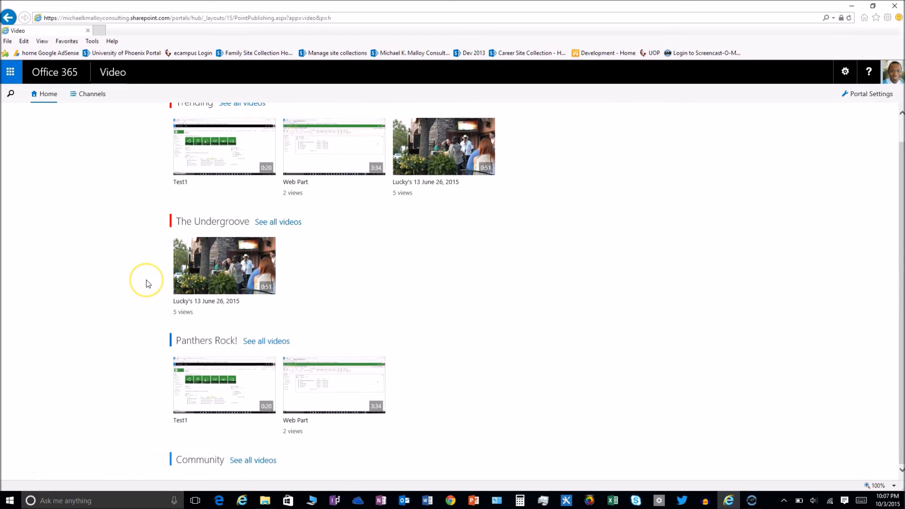
Step: Open the Panthers Rock! channel and start a video upload to it
left_click(206, 340)
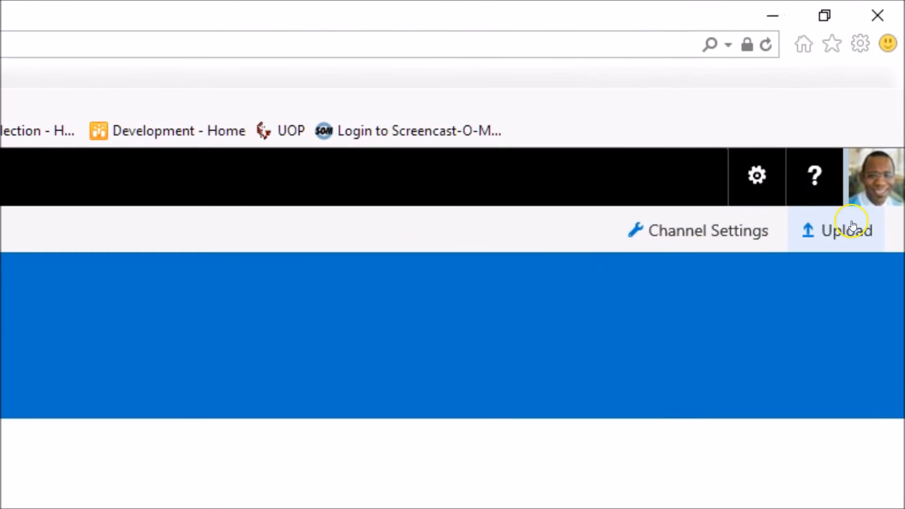
left_click(845, 230)
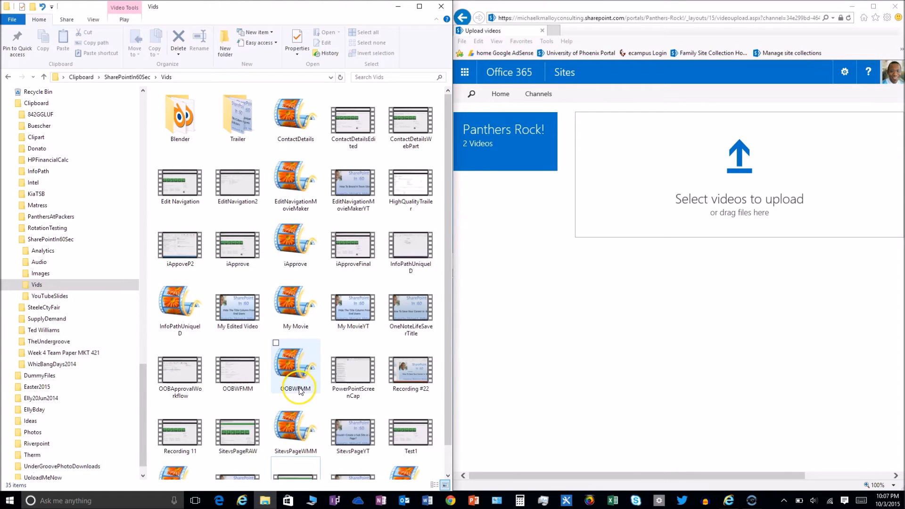
Step: Scroll down the File Explorer video folder to find the Test1 video file
scroll("down", 3)
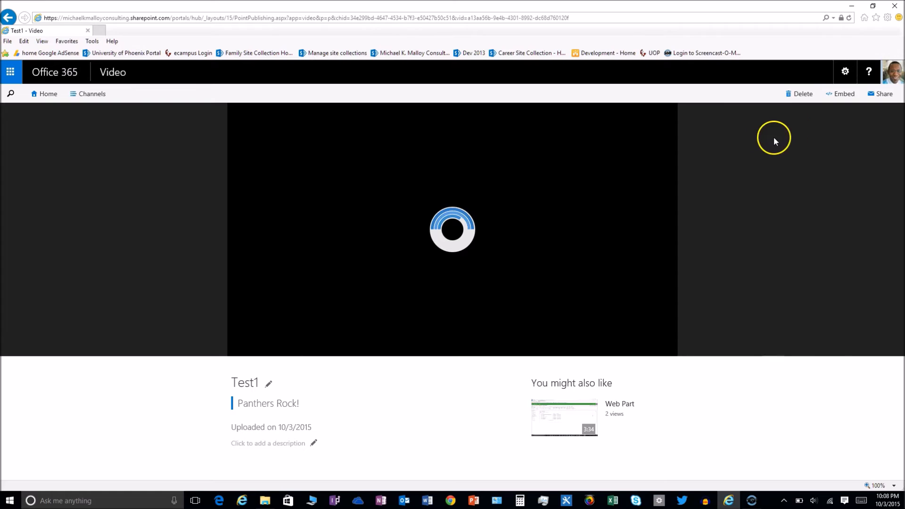
Step: Select and copy the Test1 video's iframe embed code, then dismiss the box
left_click(843, 93)
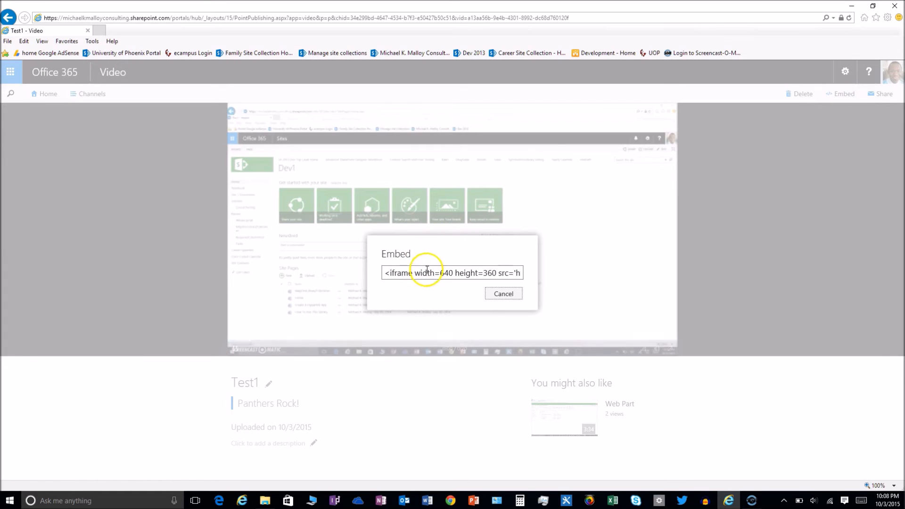
triple_click(452, 273)
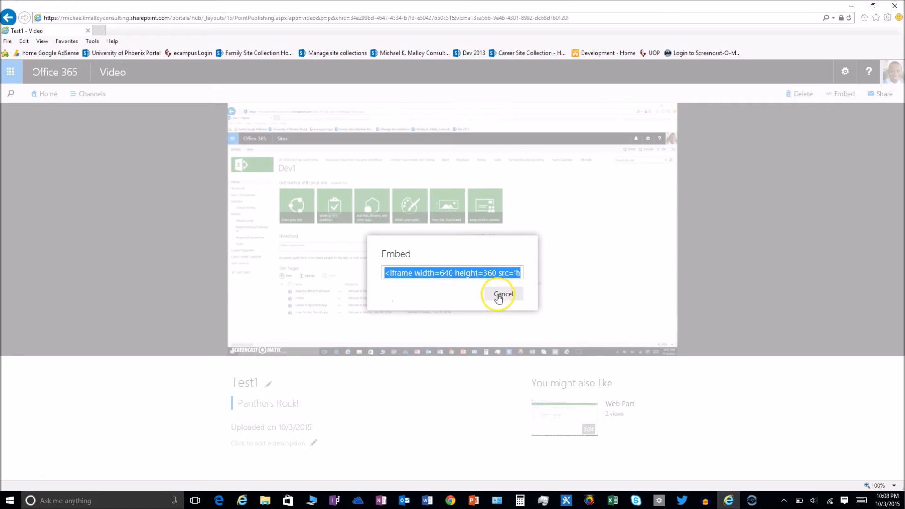
left_click(502, 294)
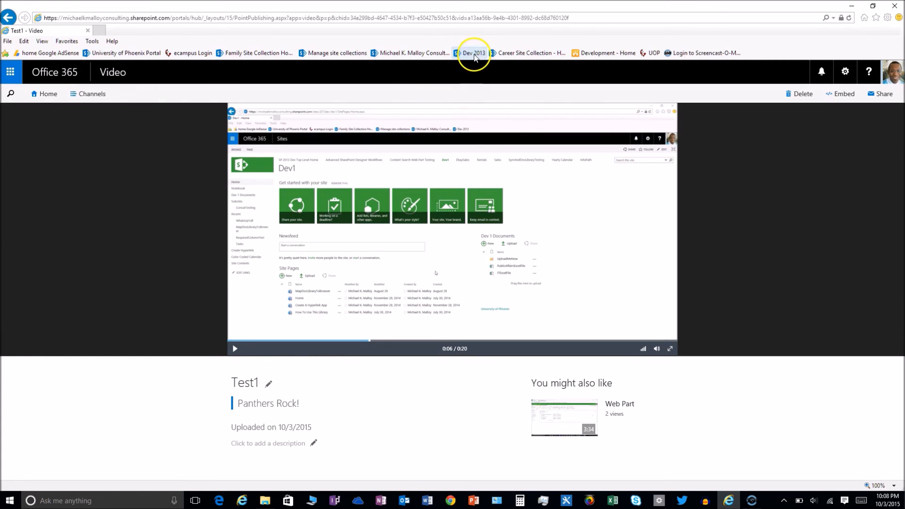
Step: Return to the Dev1 Video Page, switch it to edit mode and show the insert options
left_click(474, 53)
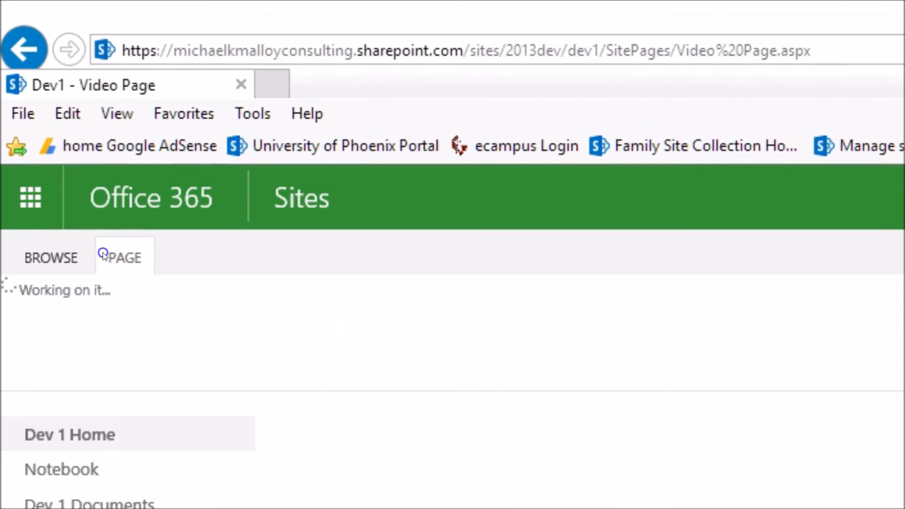
left_click(125, 258)
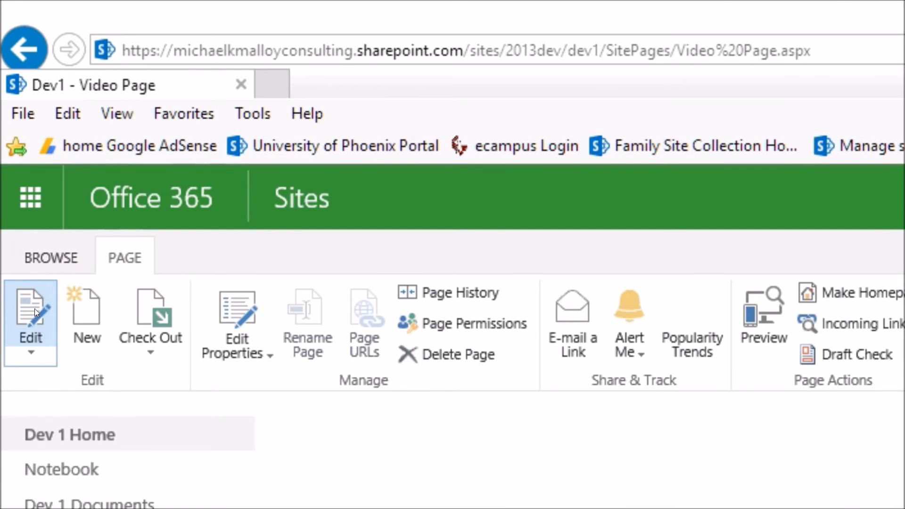
left_click(31, 324)
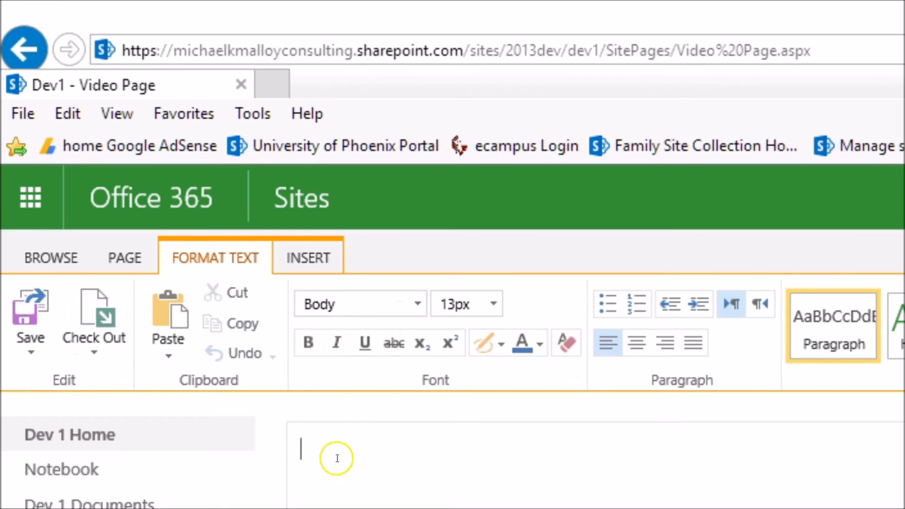
left_click(307, 257)
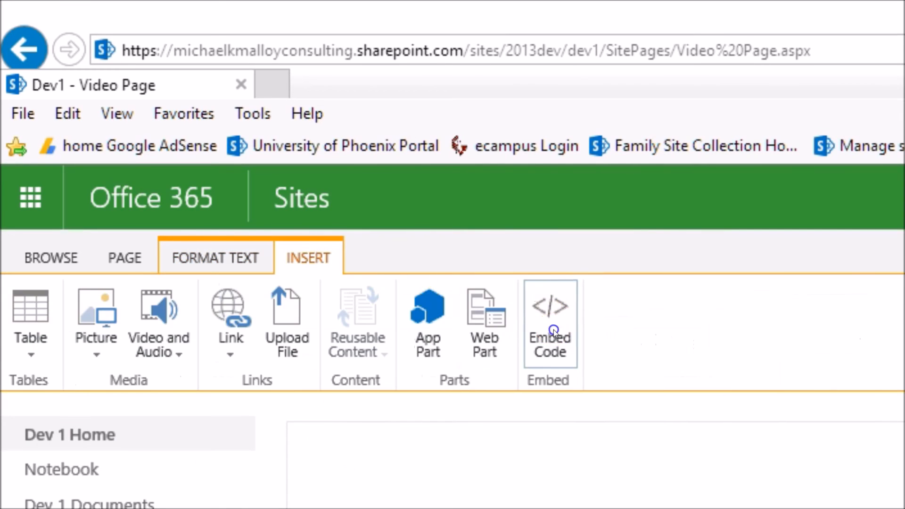
Step: Insert the copied Test1 iframe code via Embed Code as a snippet on the page
left_click(549, 324)
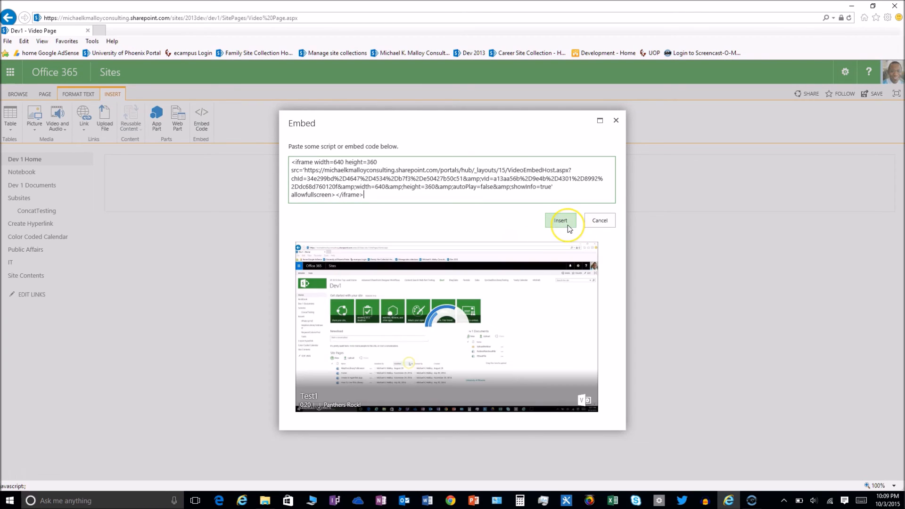
left_click(560, 221)
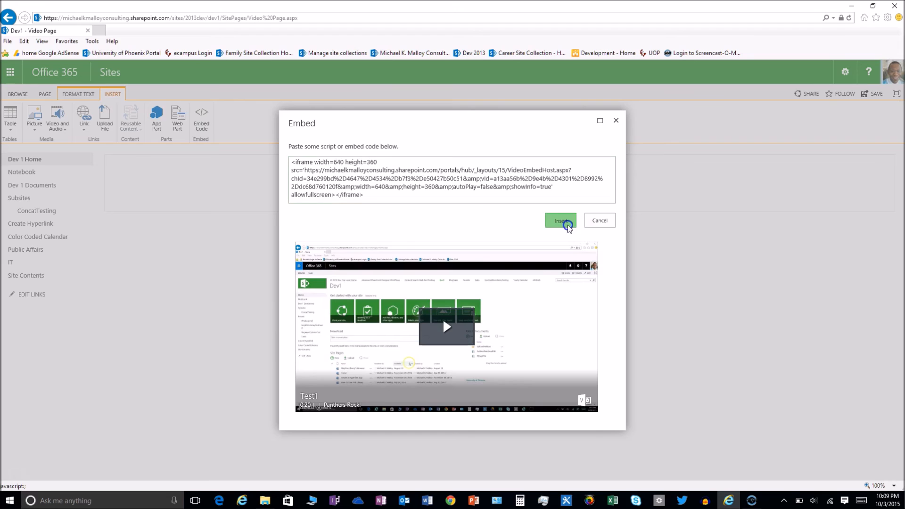
left_click(559, 221)
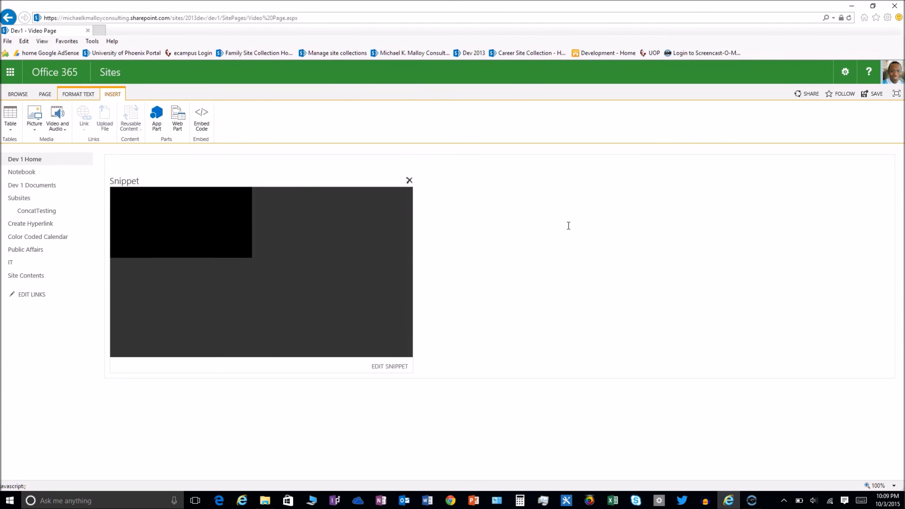